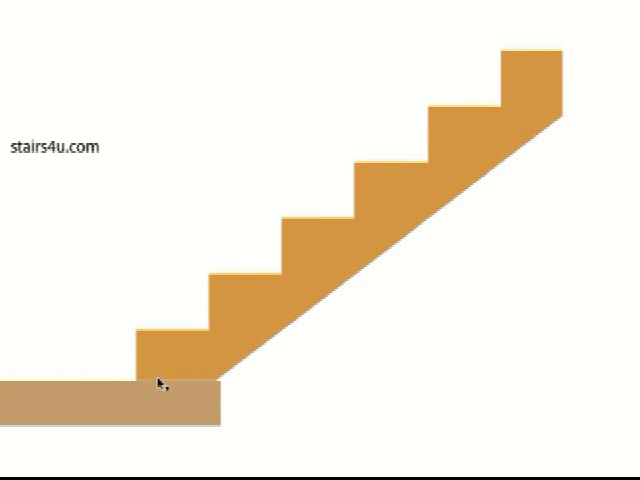
{"action": "mouse_move", "coordinate": [188, 384]}
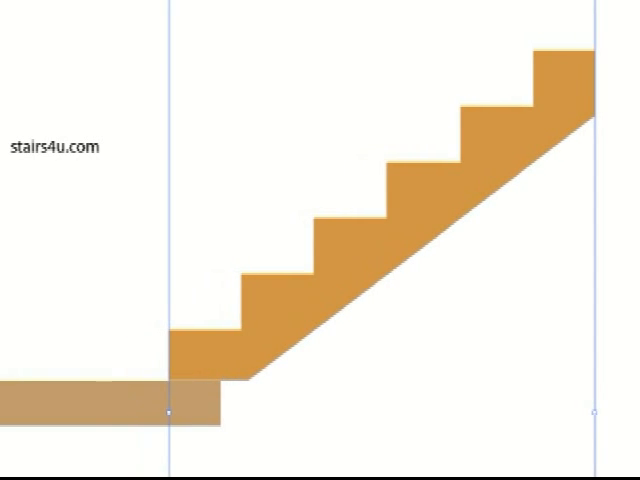
{"action": "mouse_move", "coordinate": [224, 372]}
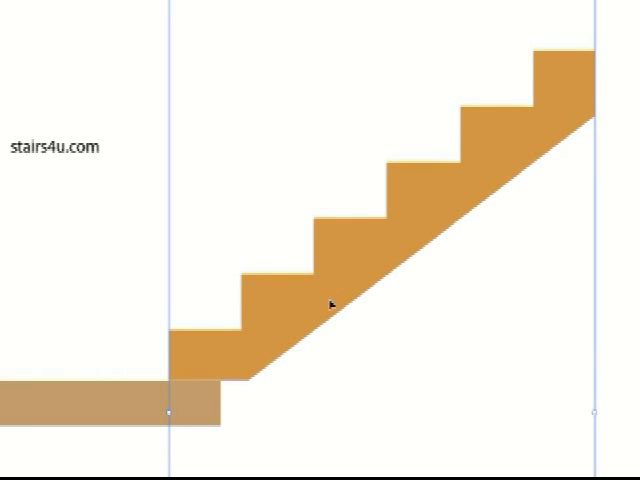
{"action": "mouse_move", "coordinate": [228, 384]}
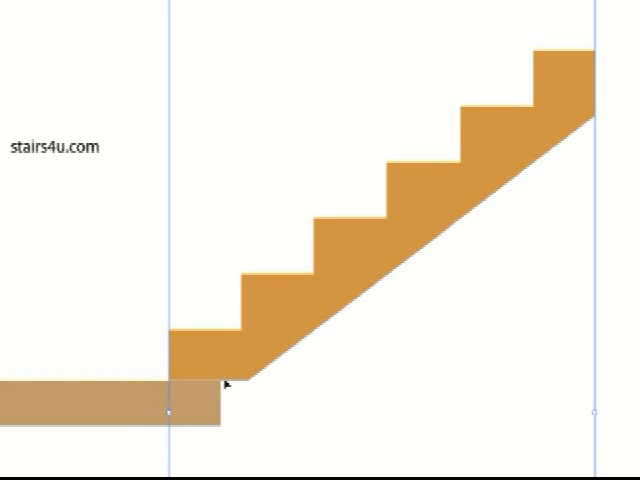
{"action": "mouse_move", "coordinate": [440, 240]}
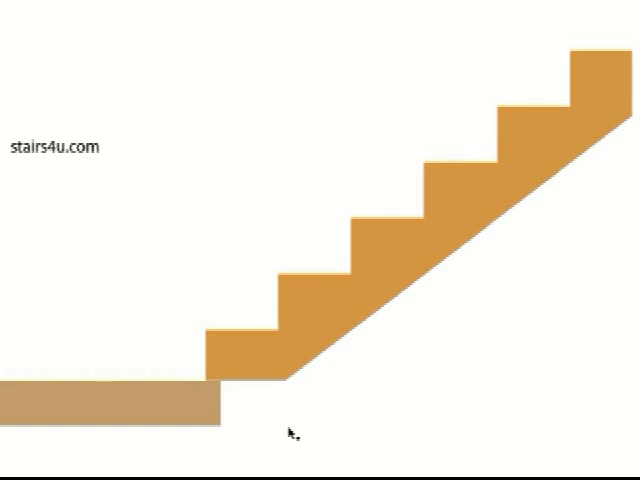
{"action": "mouse_move", "coordinate": [236, 404]}
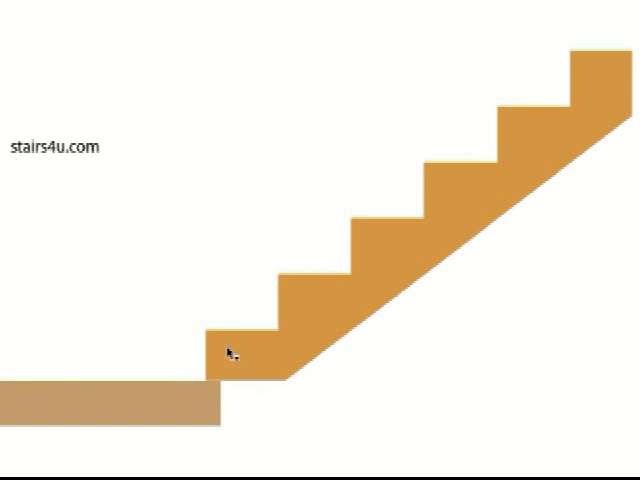
{"action": "mouse_move", "coordinate": [180, 410]}
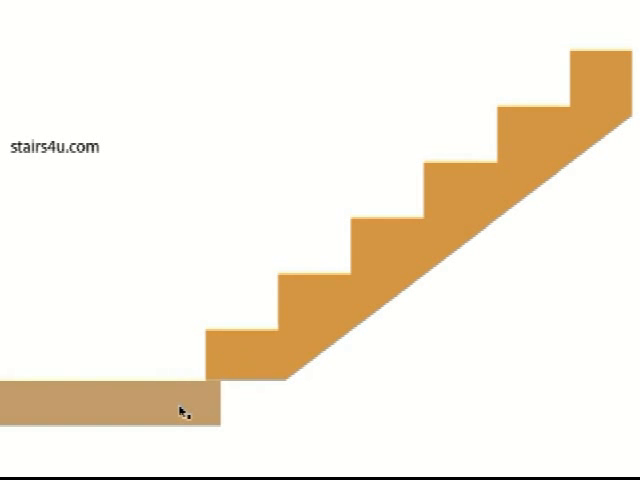